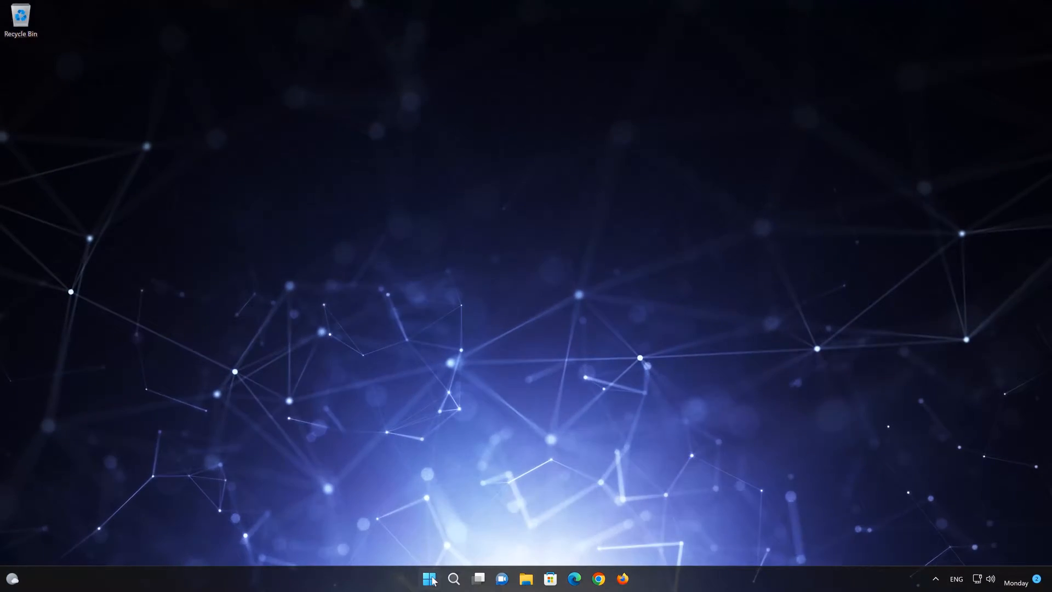
- Launch Windows Settings from the Start menu's pinned apps, landing on the System page
left_click(428, 578)
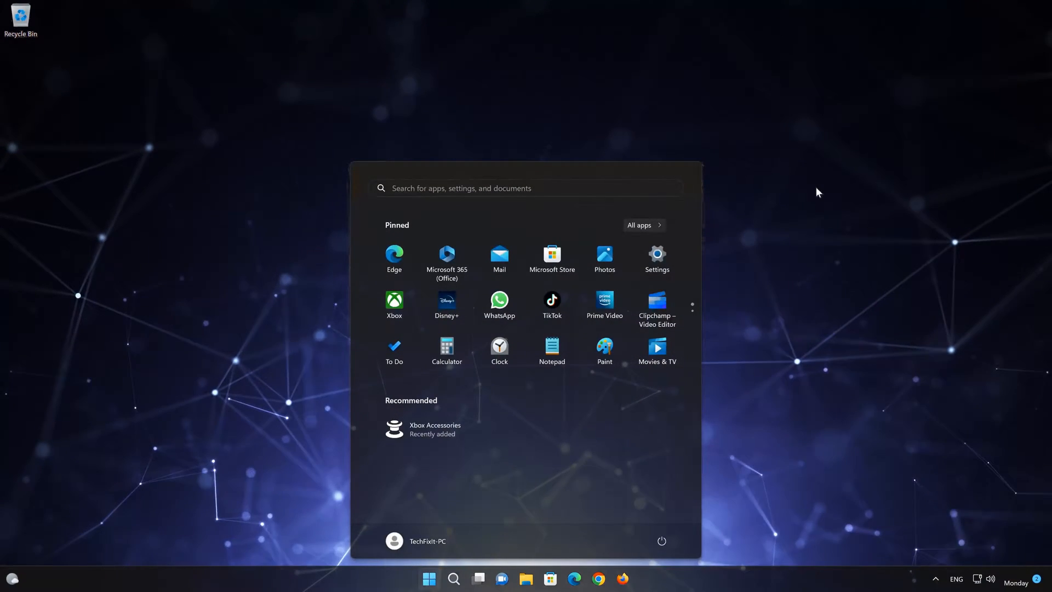
mouse_move(657, 258)
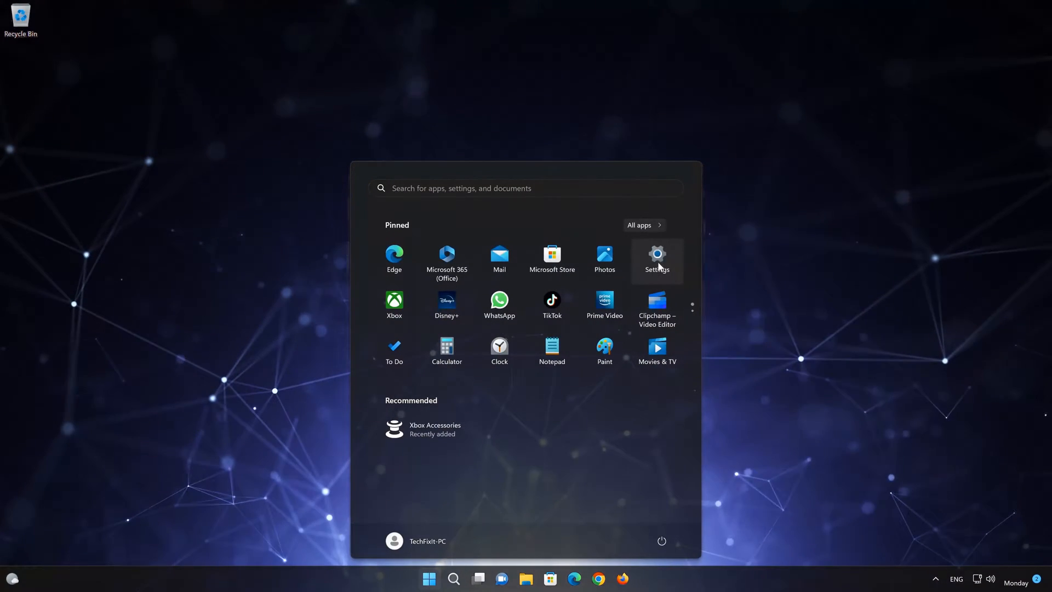
left_click(657, 255)
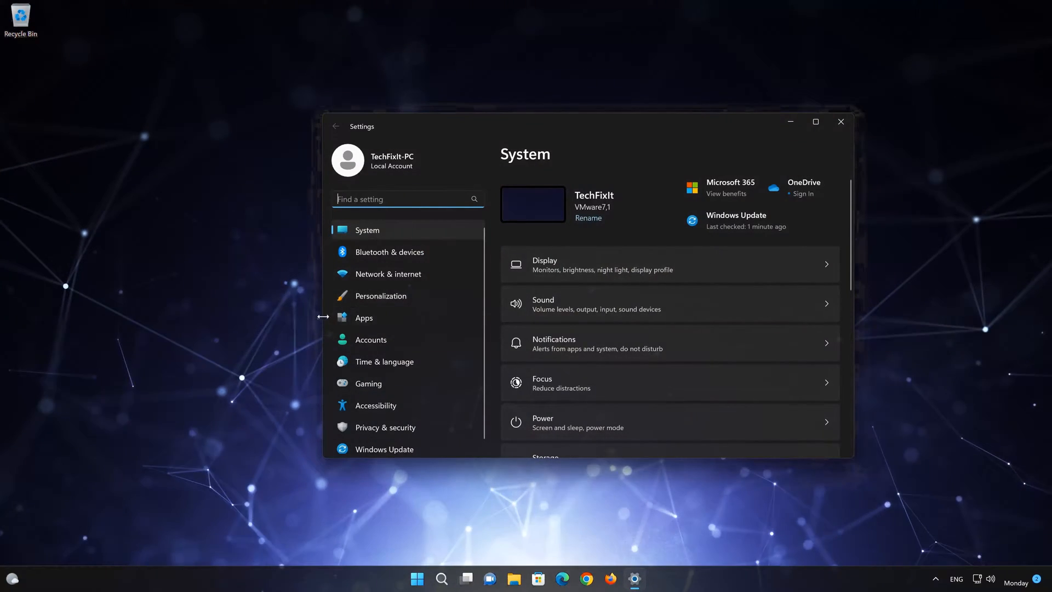
mouse_move(386, 321)
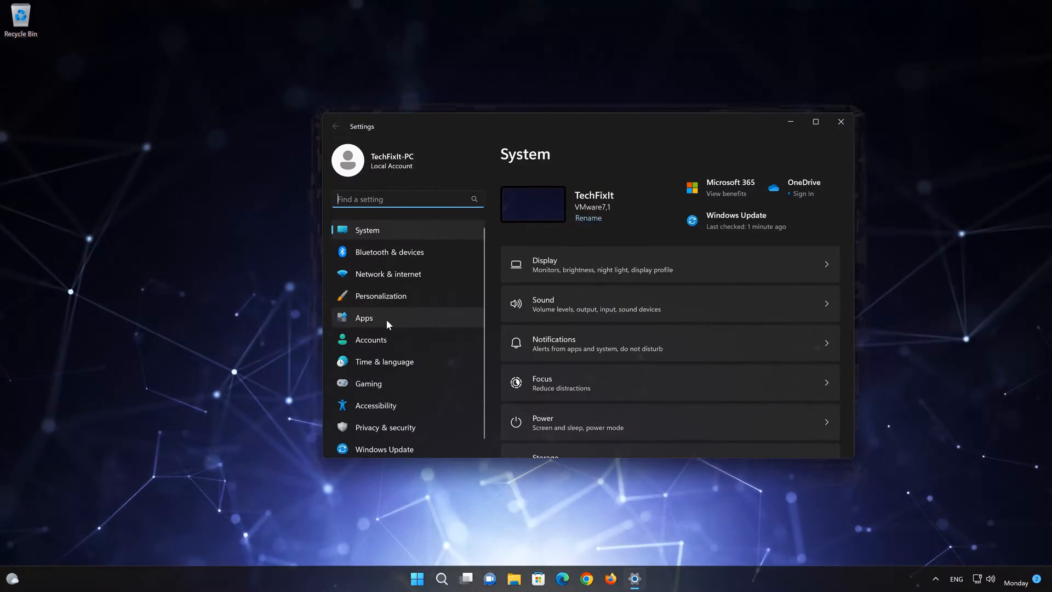
- In Apps > Installed apps, locate Xbox Accessories and show its actions menu (Advanced options, Move, Uninstall)
left_click(363, 318)
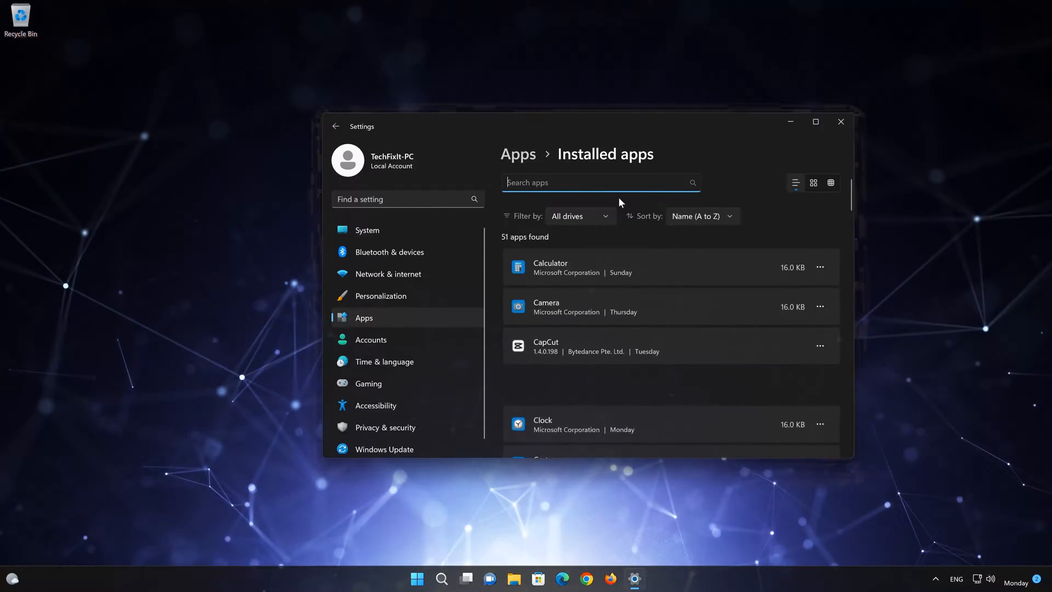
scroll("down", 3)
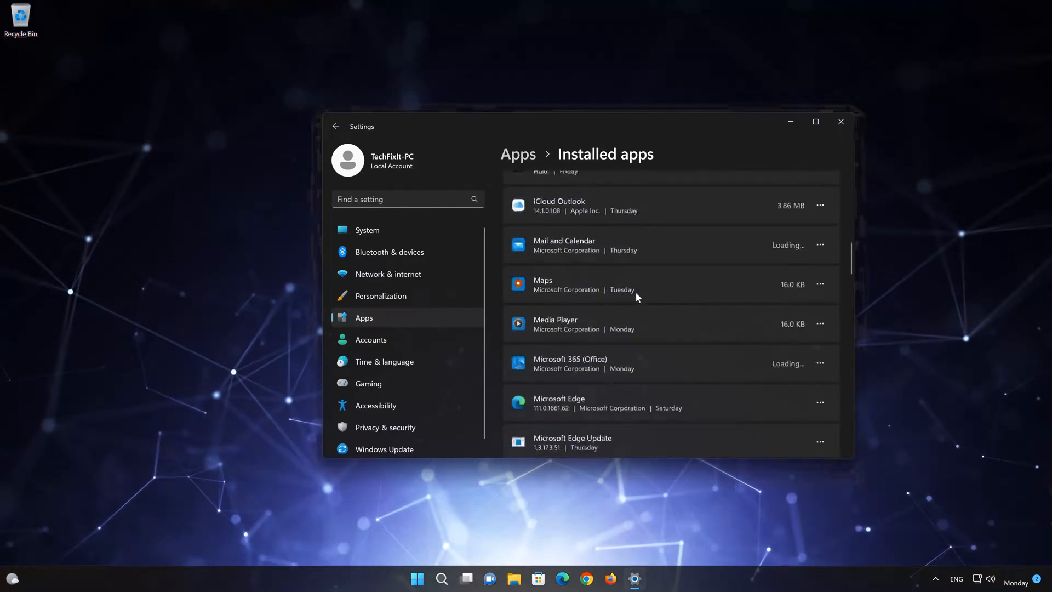
scroll("down", 3)
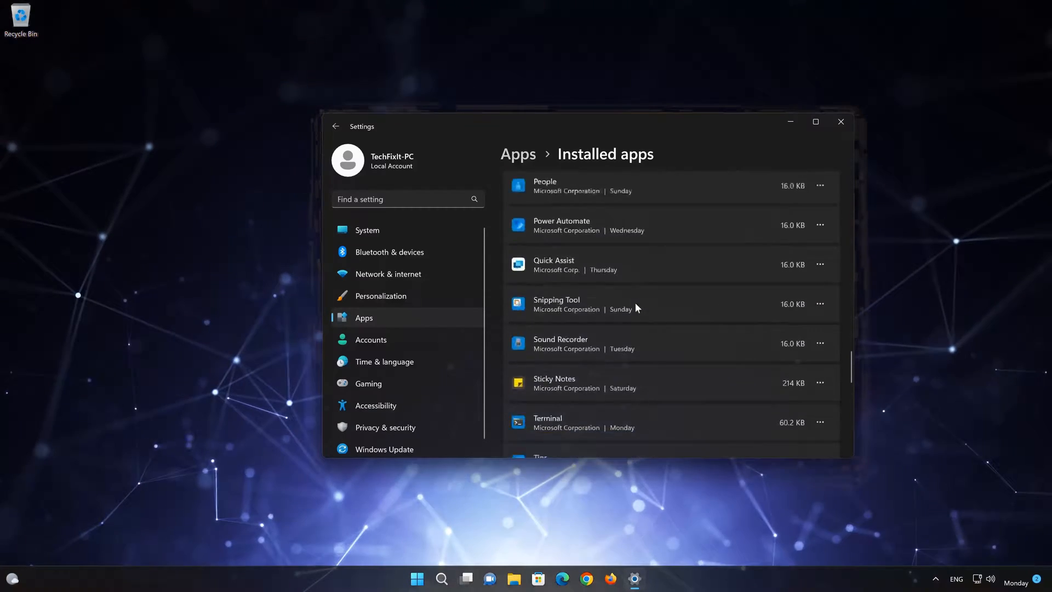
scroll("down", 3)
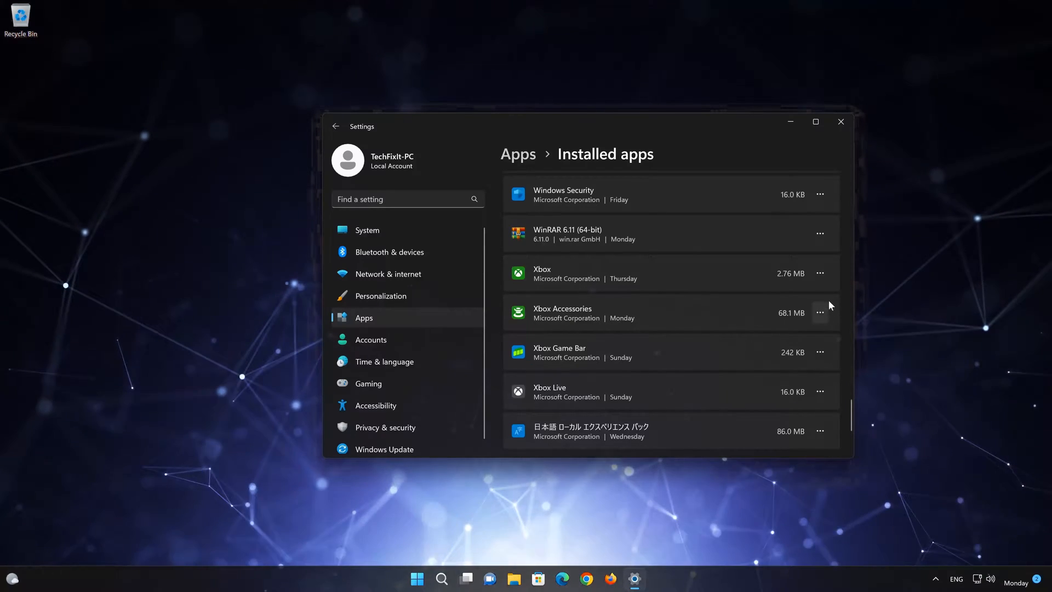
left_click(820, 312)
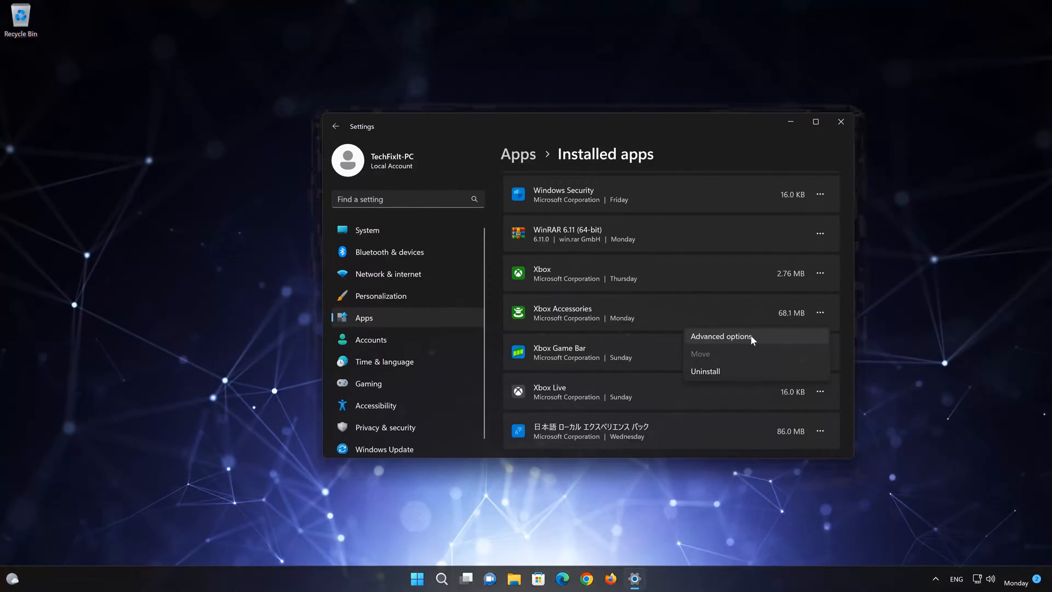
- From Advanced options, run Repair on Xbox Accessories so it completes with a checkmark, keeping its data
left_click(719, 336)
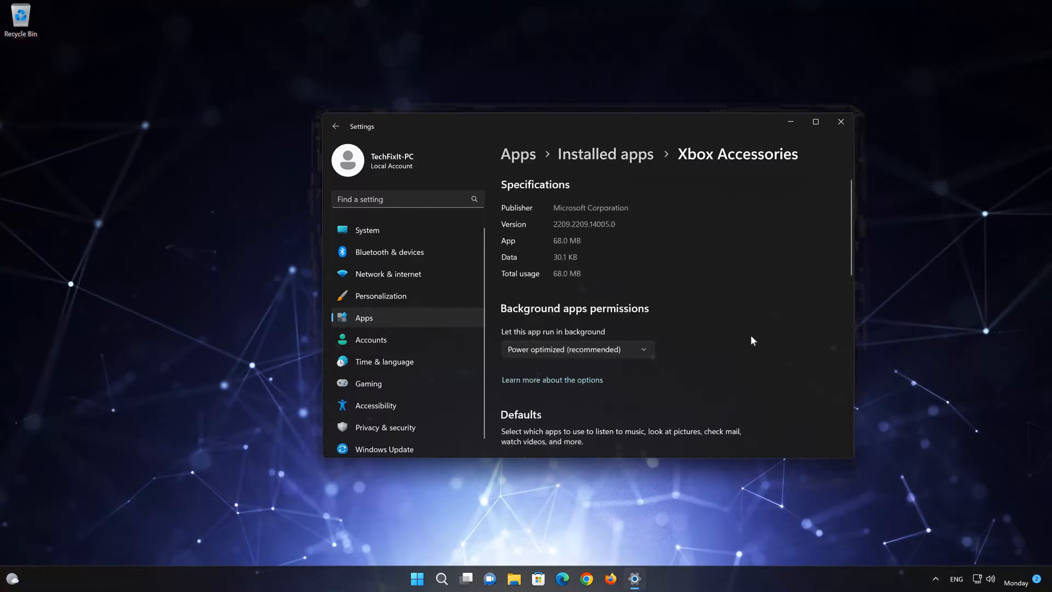
scroll("down", 3)
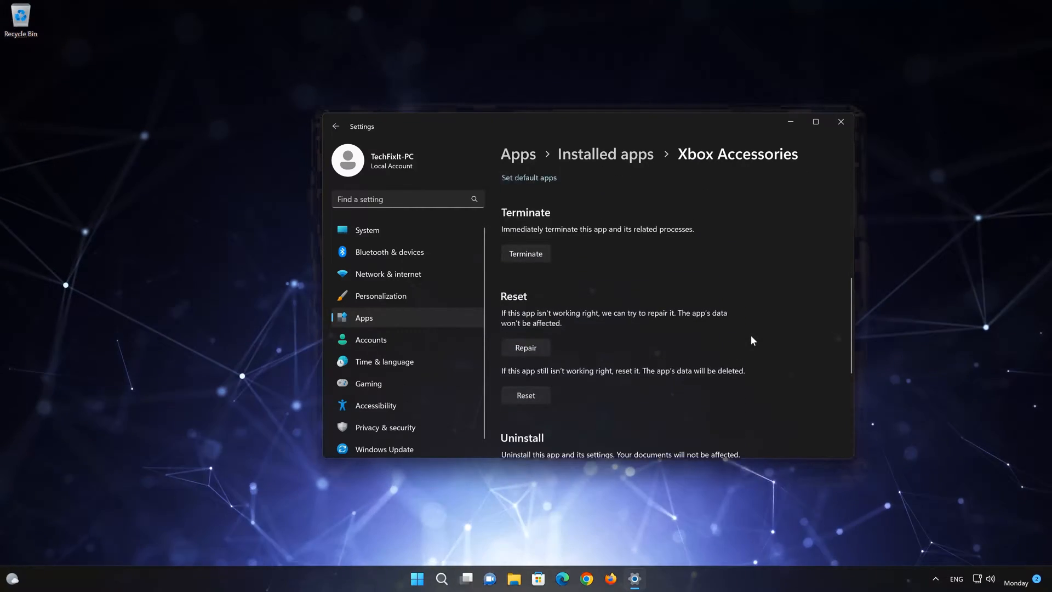
scroll("down", 3)
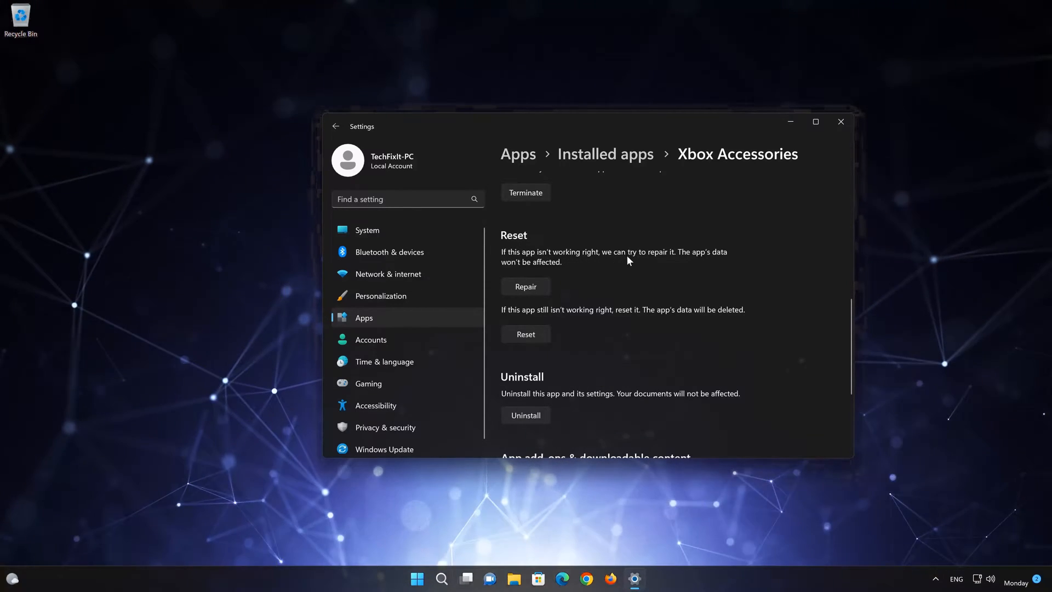
mouse_move(743, 259)
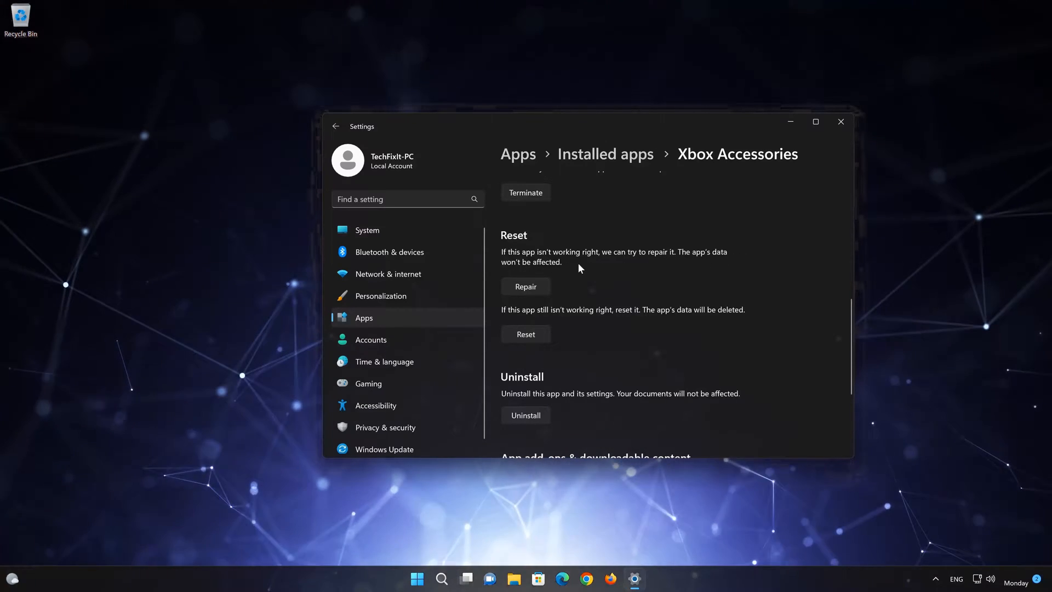
mouse_move(550, 279)
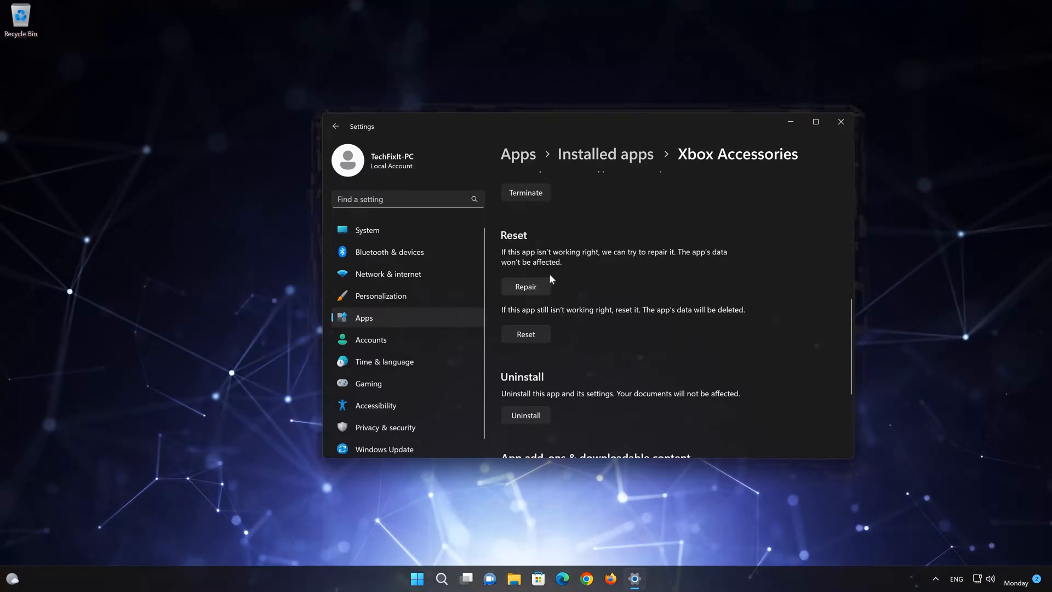
left_click(525, 286)
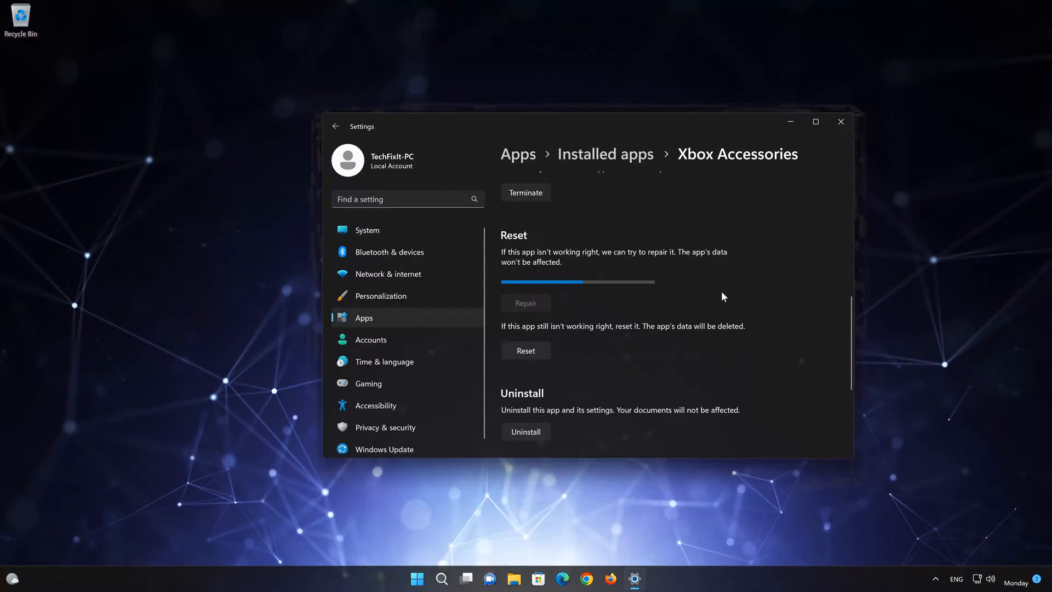
left_click(525, 303)
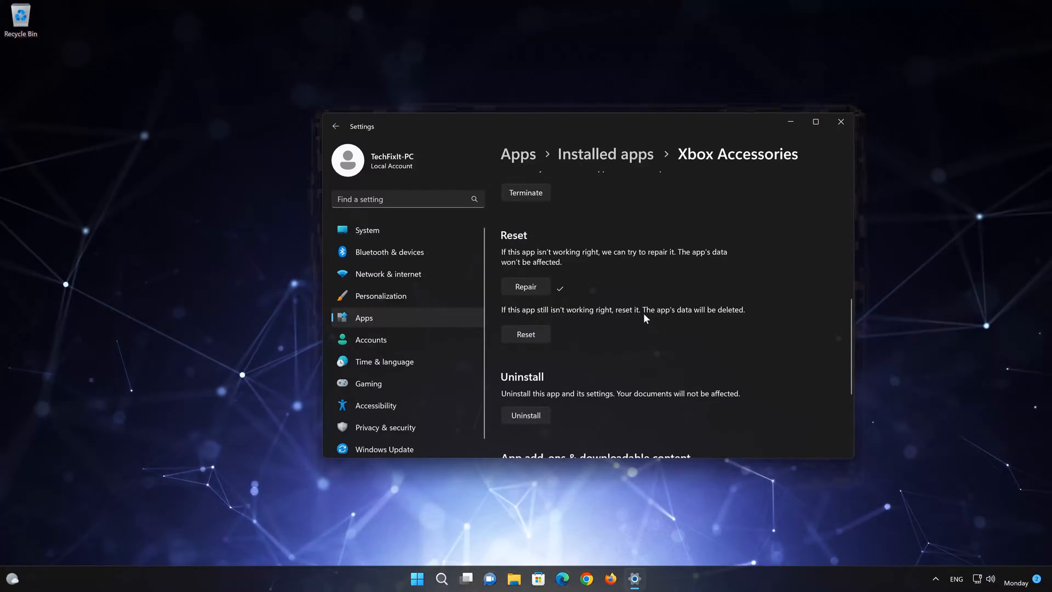
mouse_move(733, 319)
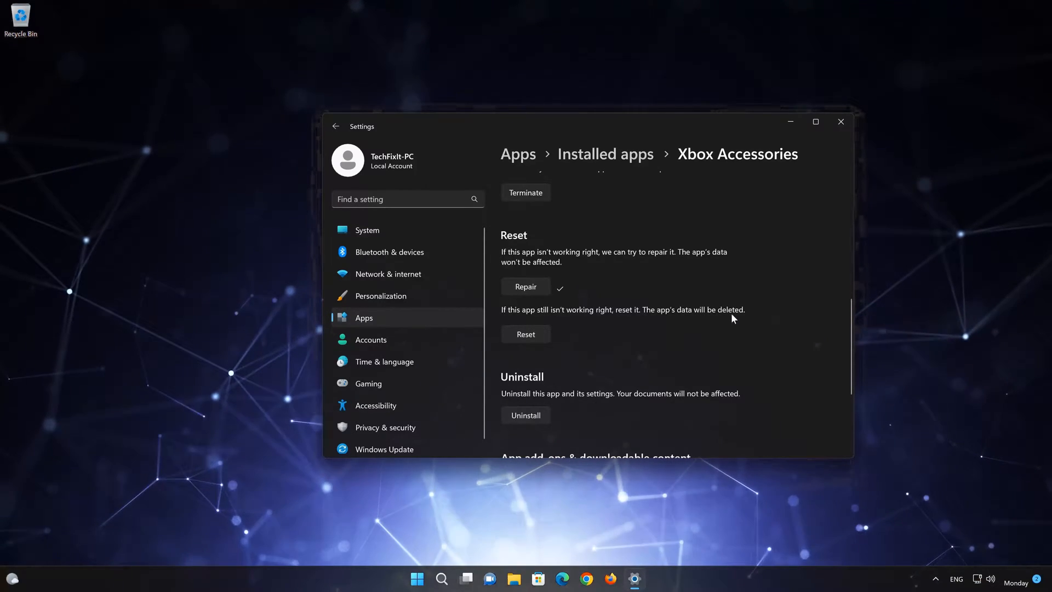
mouse_move(761, 320)
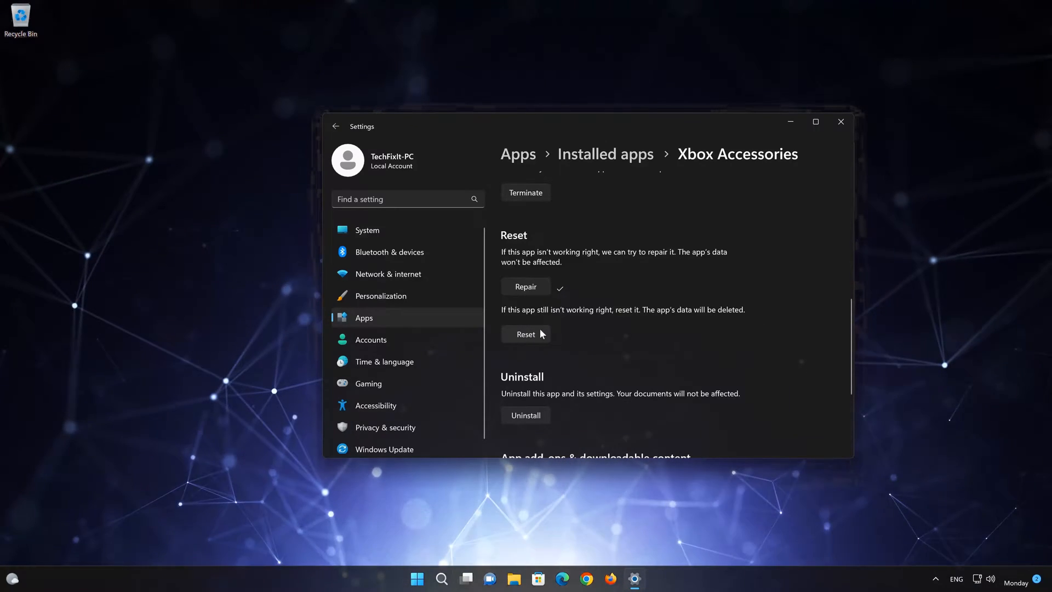
- Run Reset on Xbox Accessories and confirm it, wiping the app's data
left_click(525, 334)
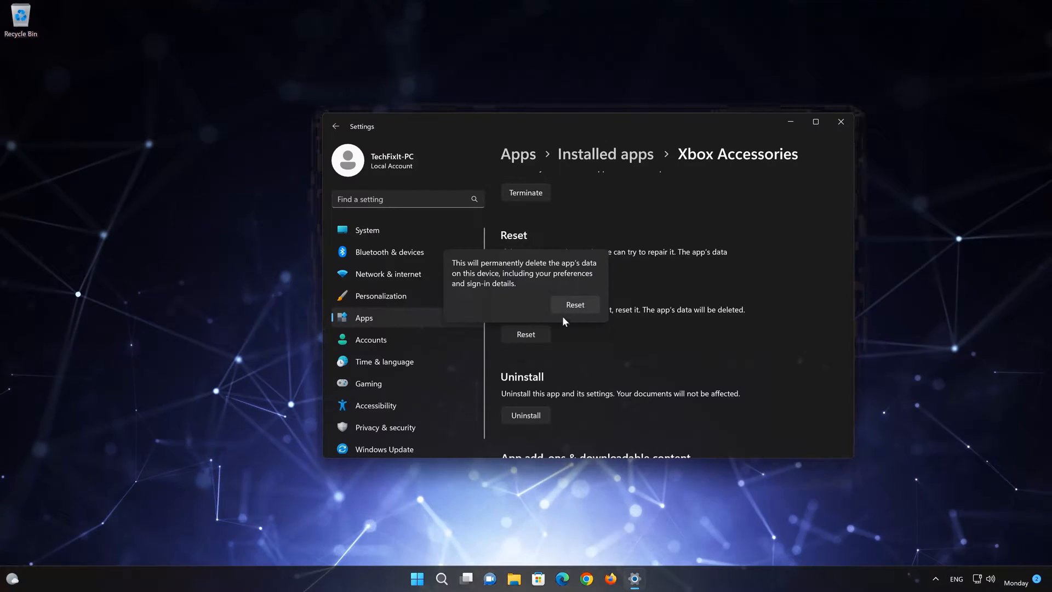
left_click(575, 303)
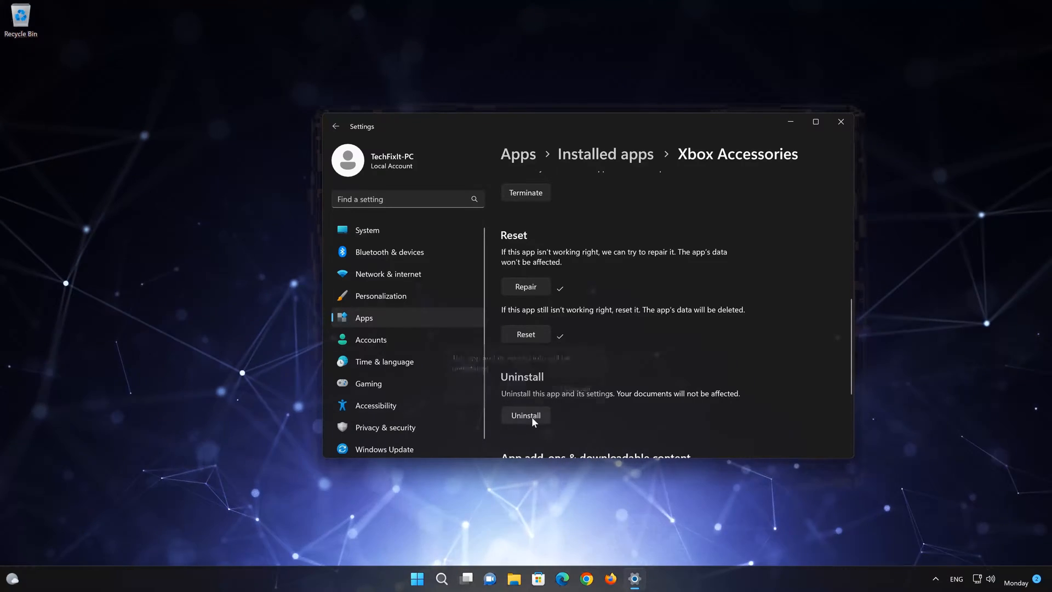
- Uninstall Xbox Accessories, then close Settings back to the desktop
left_click(525, 414)
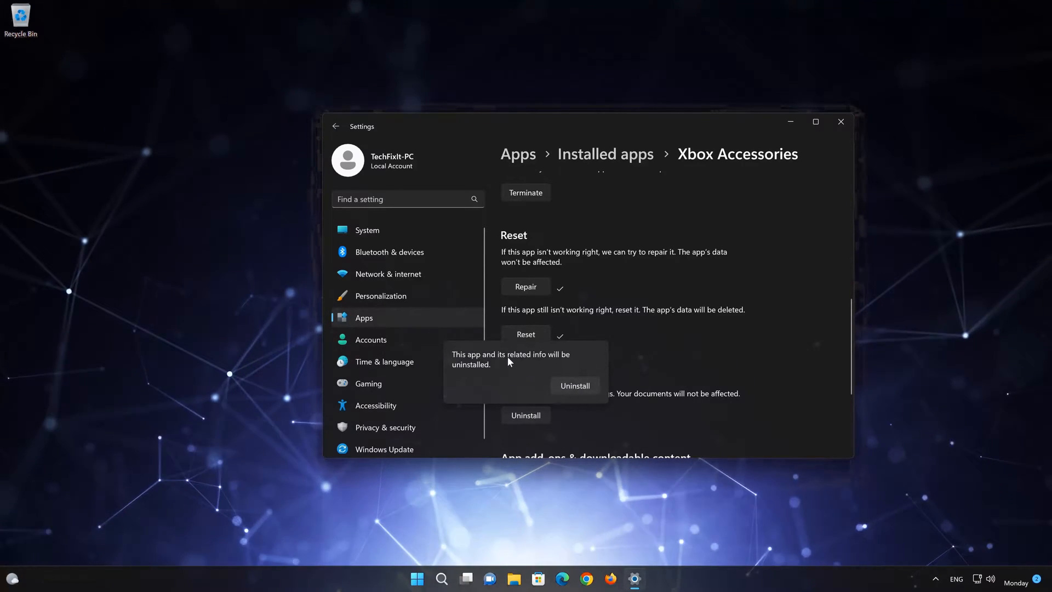
mouse_move(553, 376)
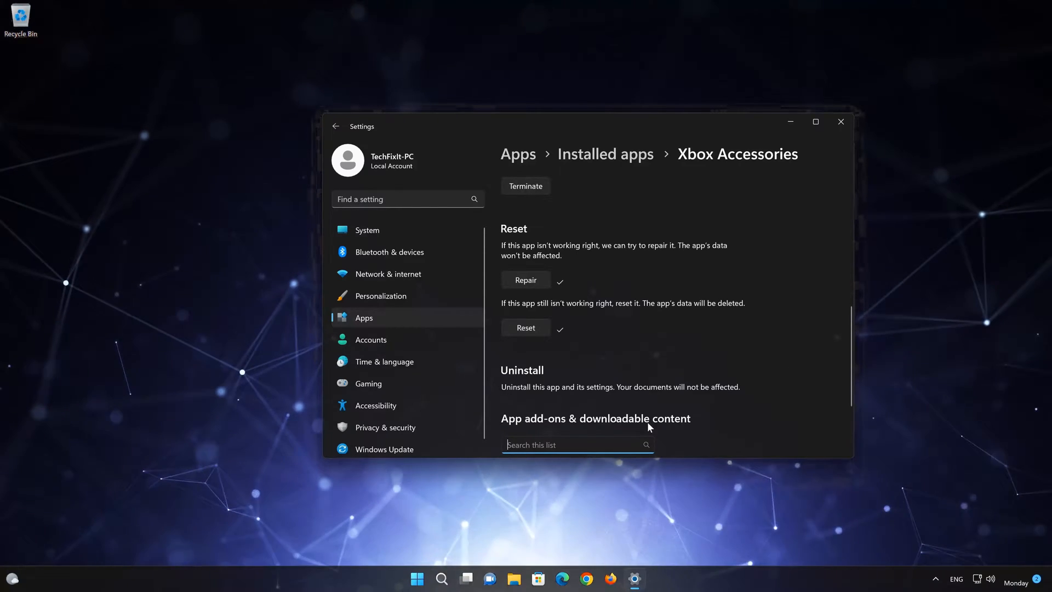
left_click(841, 122)
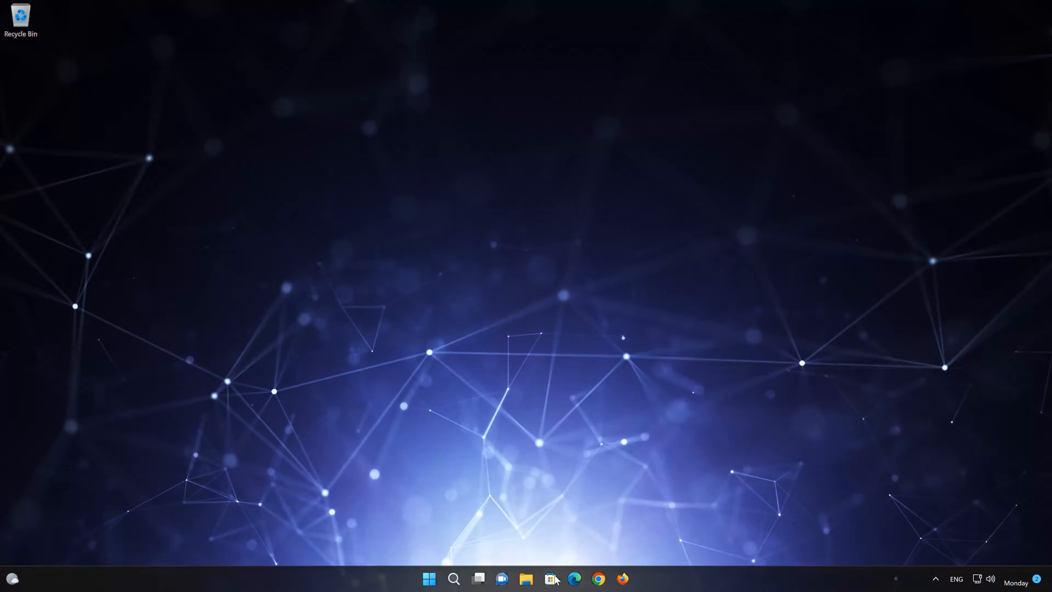
- In Microsoft Store, search 'xbox a' and go to the Xbox Accessories App product page
left_click(551, 579)
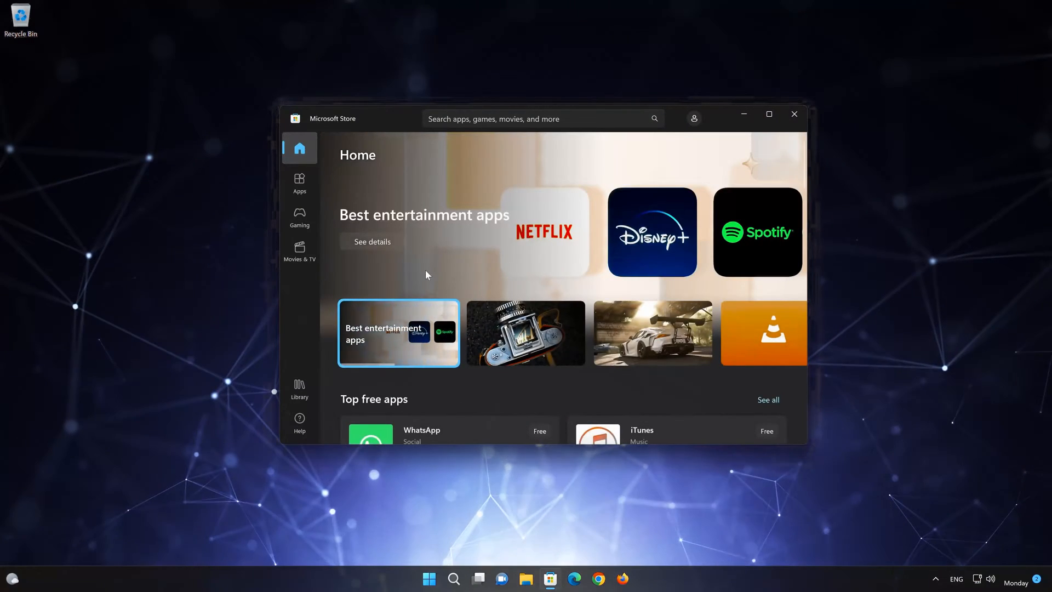
left_click(540, 118)
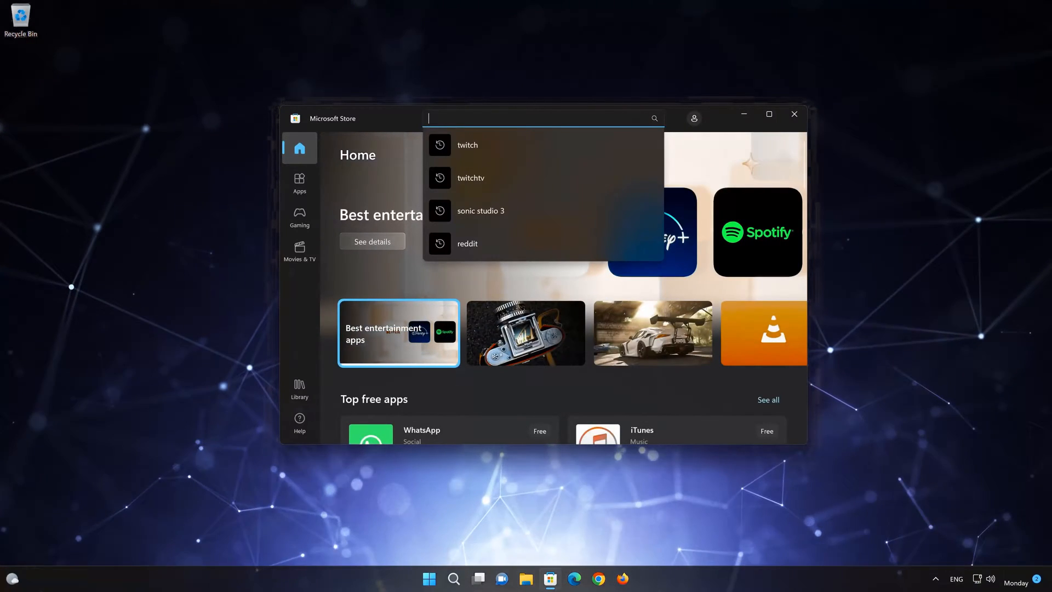
type("xbox acc")
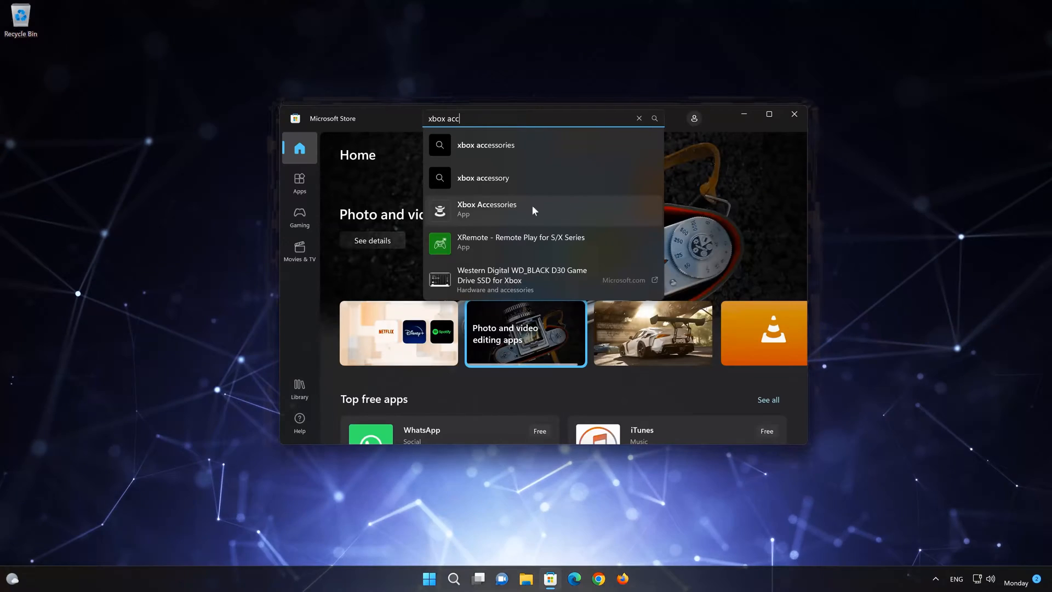
left_click(486, 208)
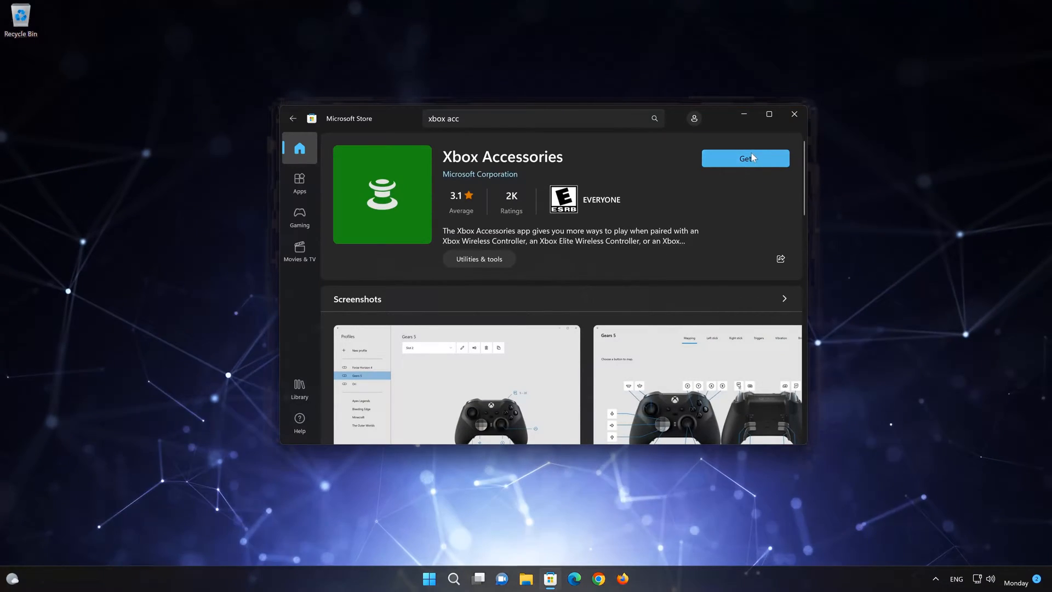
- Get Xbox Accessories from the Store and launch it once installed
left_click(745, 158)
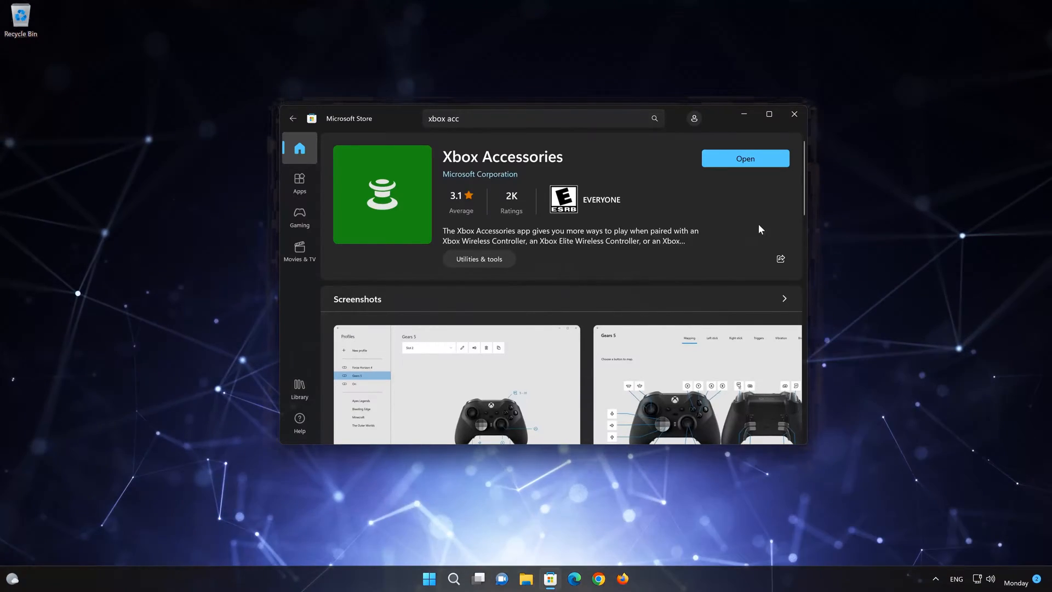
mouse_move(768, 143)
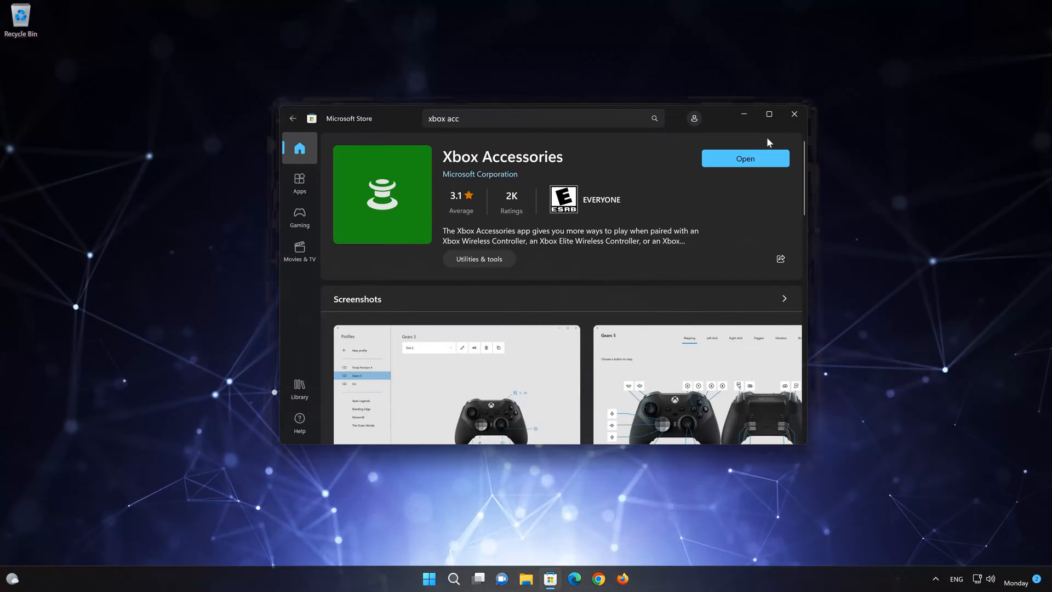
left_click(744, 158)
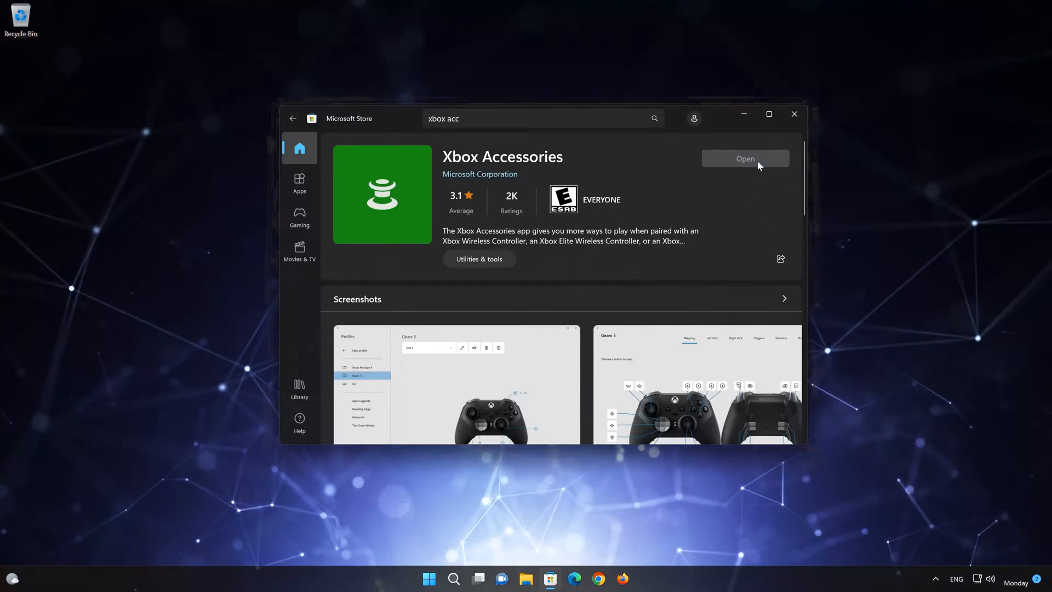
left_click(745, 158)
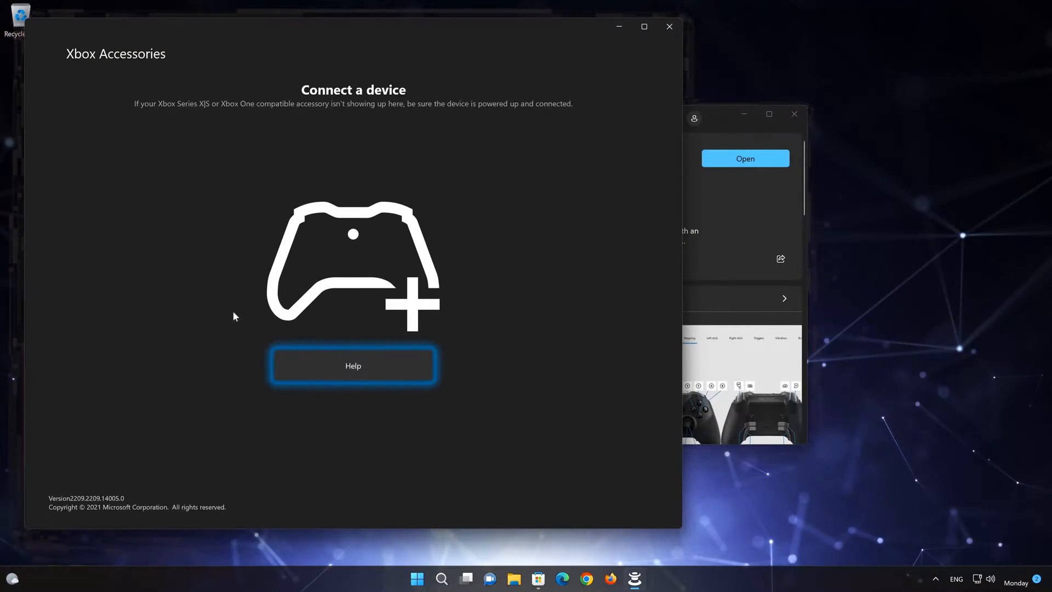
mouse_move(375, 307)
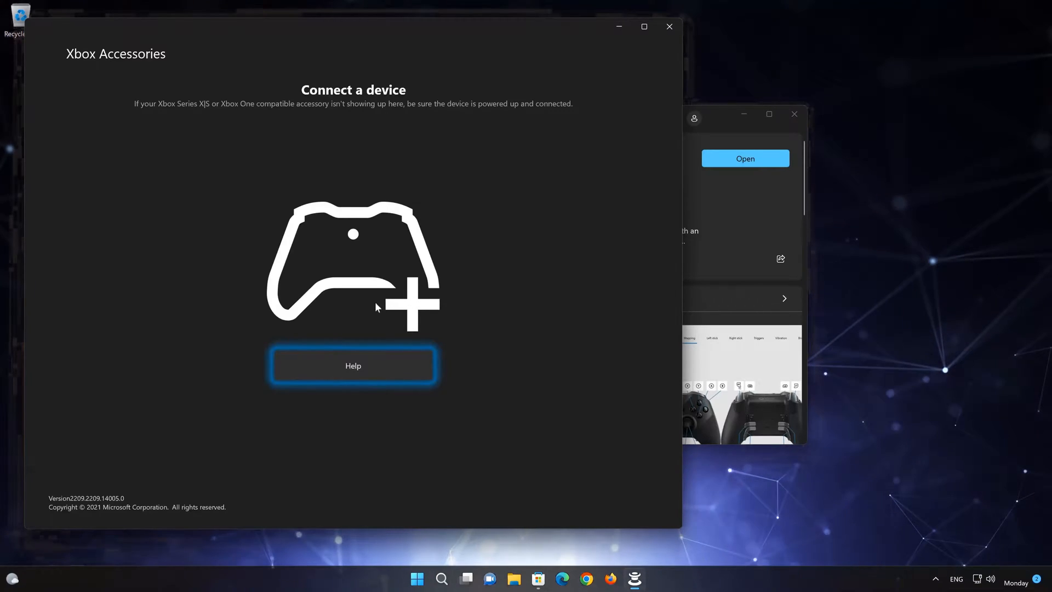
mouse_move(397, 294)
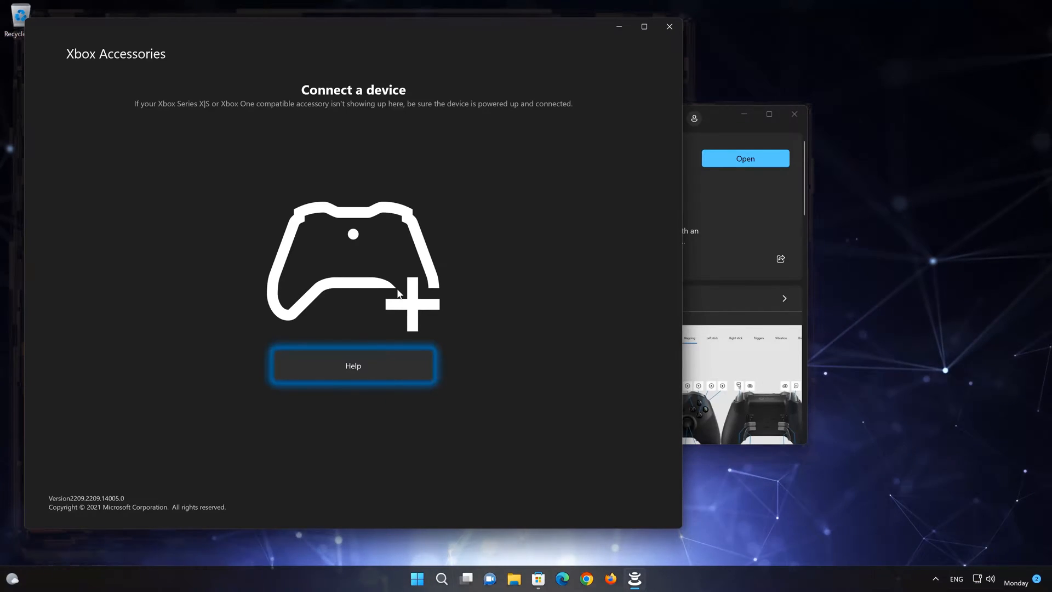
mouse_move(505, 205)
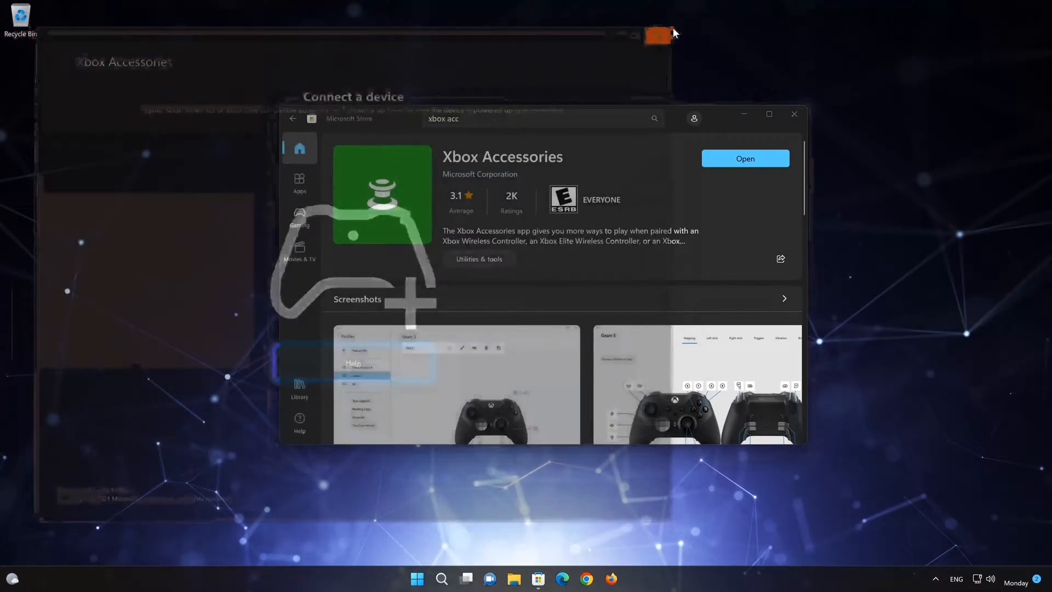
- Close Xbox Accessories and view the Store screenshots full size, advancing to screenshot 2 of 6
left_click(657, 35)
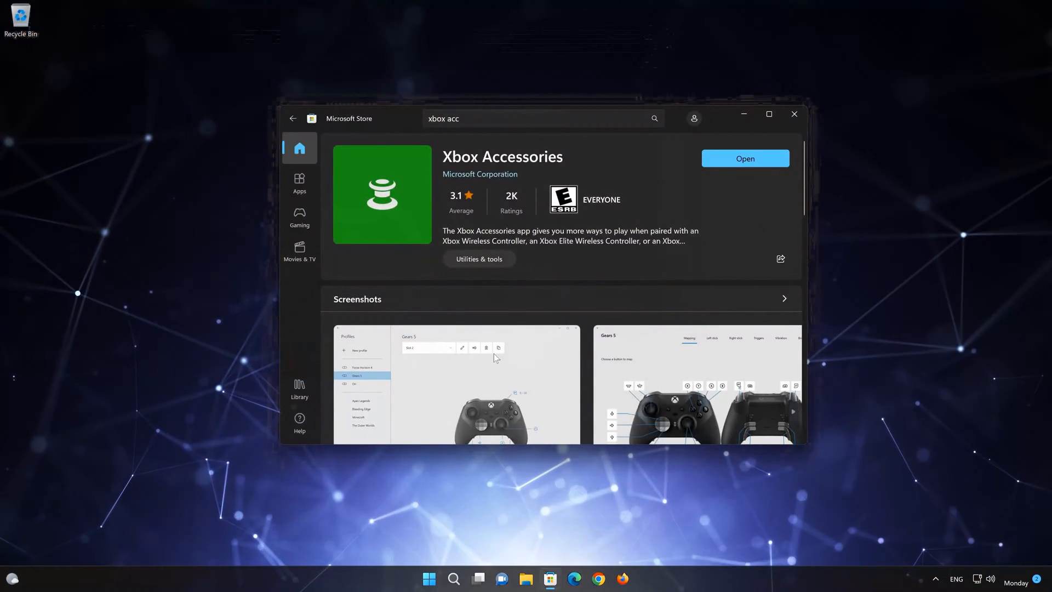
left_click(454, 383)
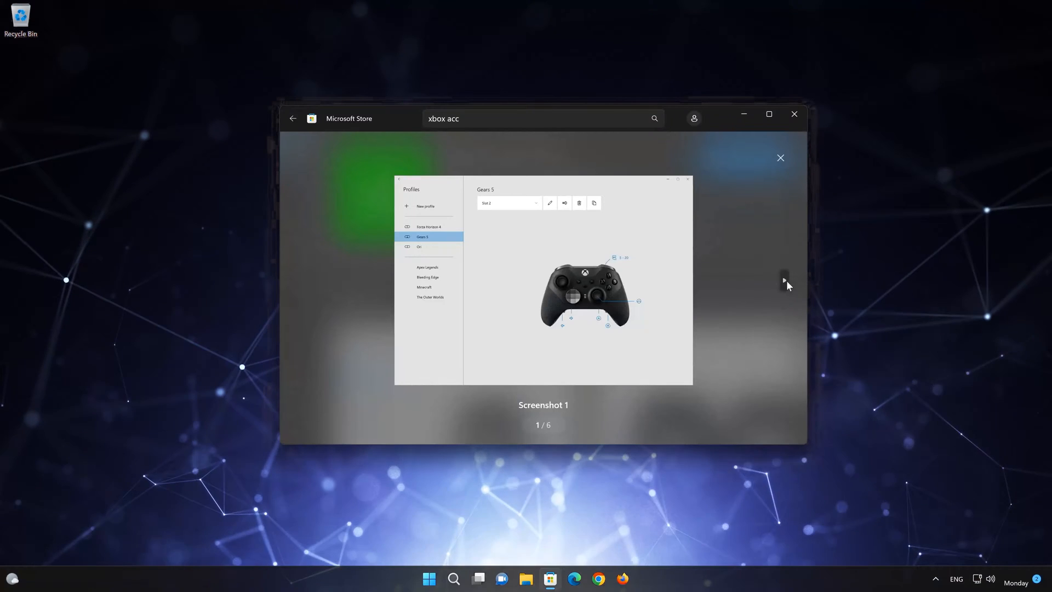
left_click(783, 281)
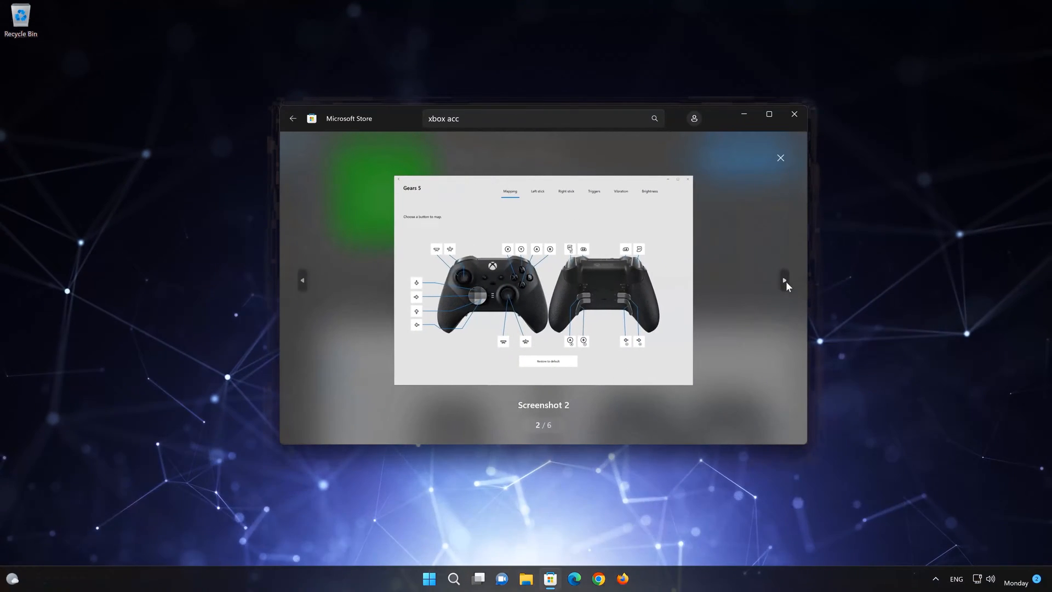